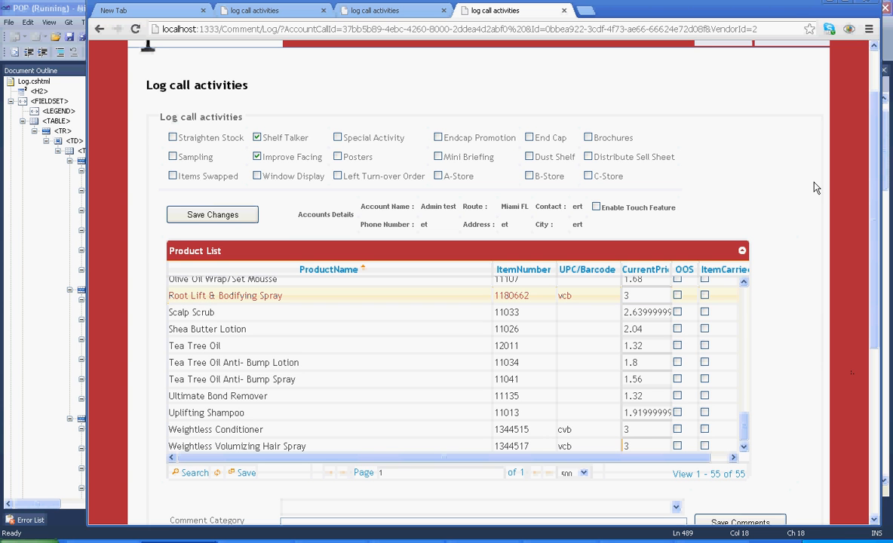
{"action": "mouse_move", "coordinate": [781, 215]}
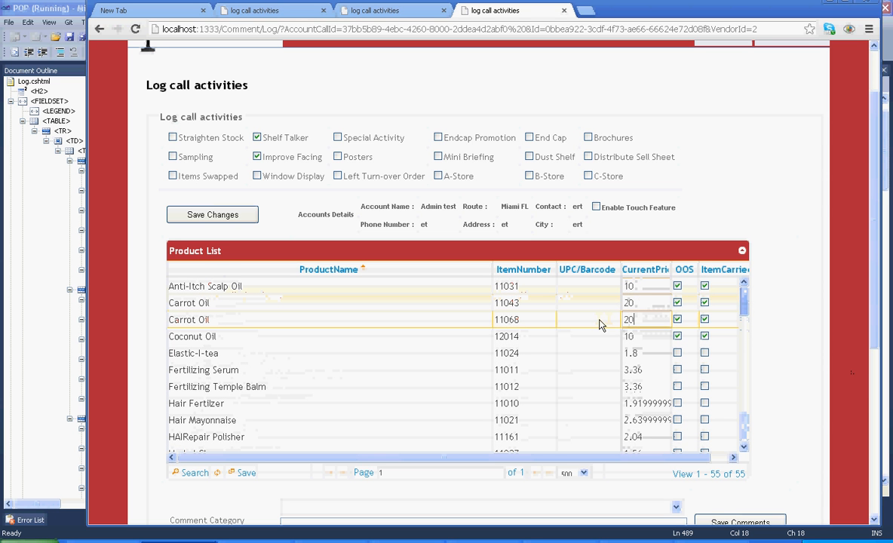
Scroll down the jqGrid product list to reach the oil products' price rows
{"action": "scroll", "scroll_direction": "down", "scroll_amount": 3}
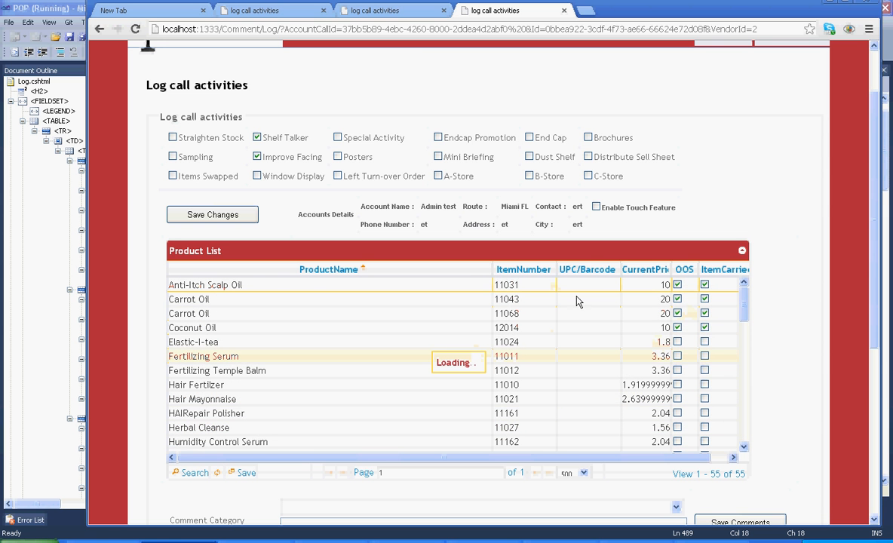
{"action": "scroll", "scroll_direction": "down", "scroll_amount": 3}
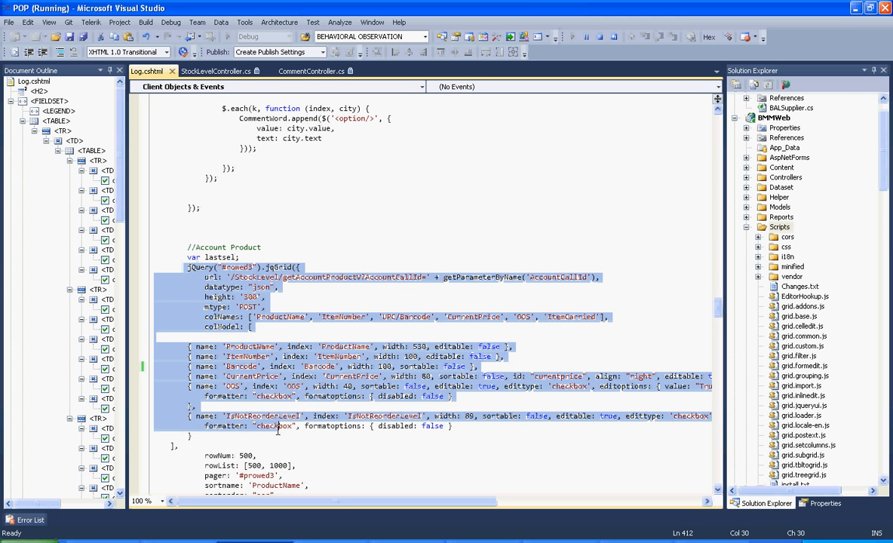
{"action": "scroll", "scroll_direction": "down", "scroll_amount": 3}
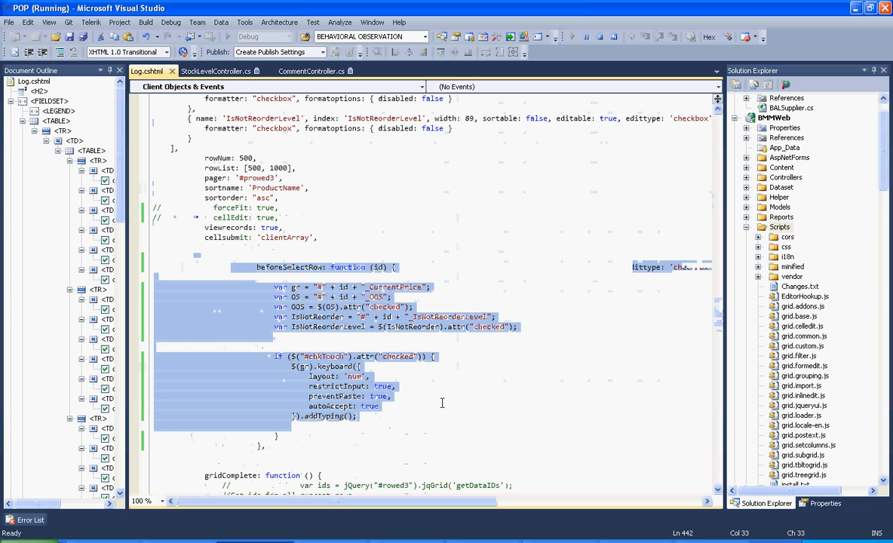
{"action": "left_click", "coordinate": [383, 325]}
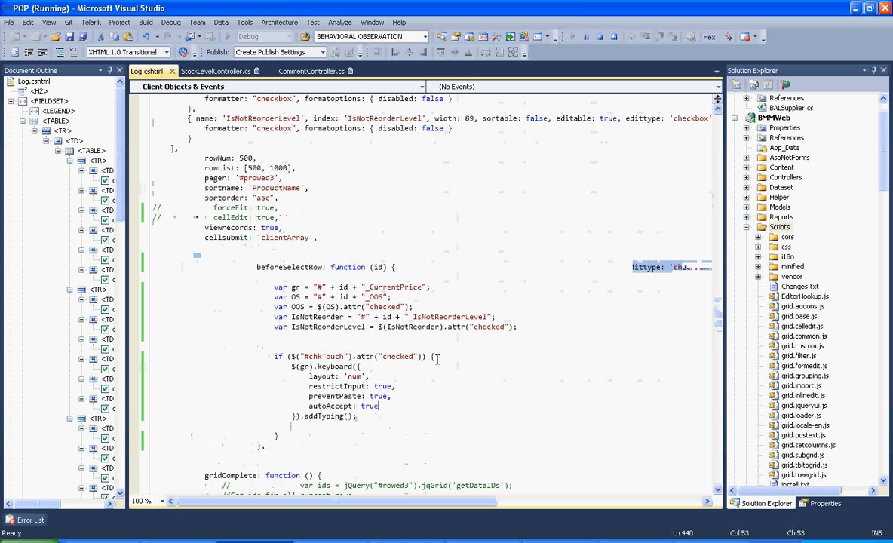
{"action": "scroll", "scroll_direction": "down", "scroll_amount": 3}
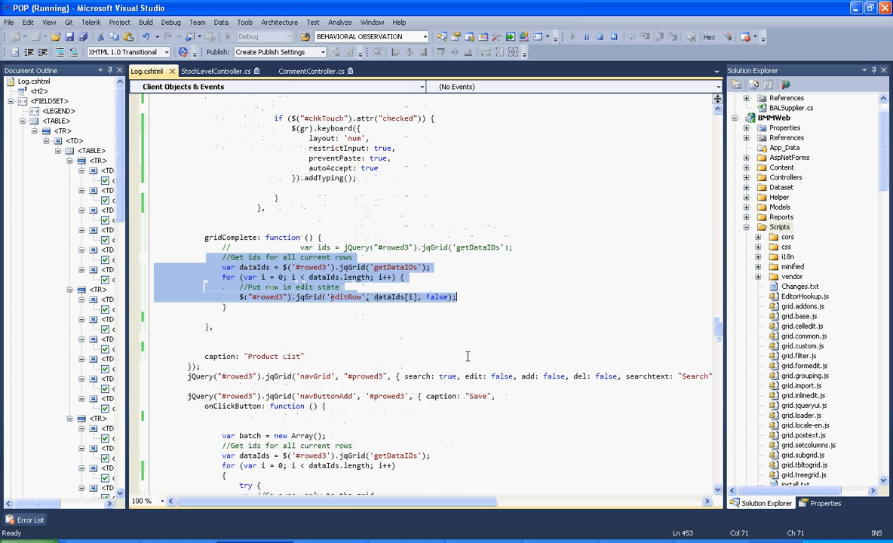
{"action": "scroll", "scroll_direction": "down", "scroll_amount": 3}
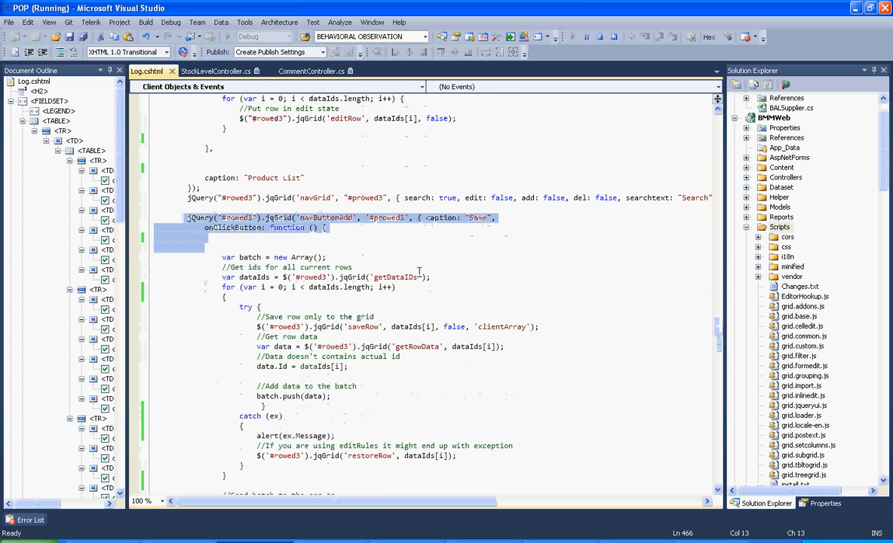
{"action": "scroll", "scroll_direction": "down", "scroll_amount": 3}
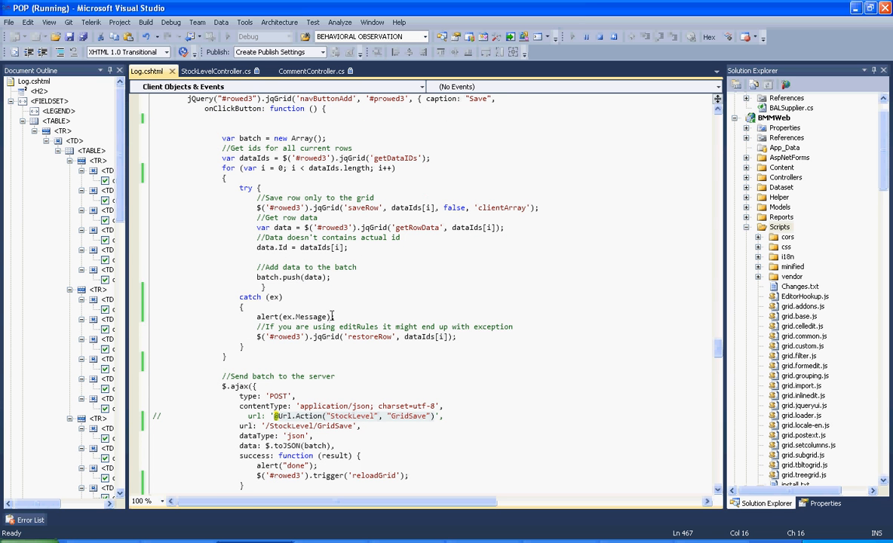
{"action": "scroll", "scroll_direction": "down", "scroll_amount": 3}
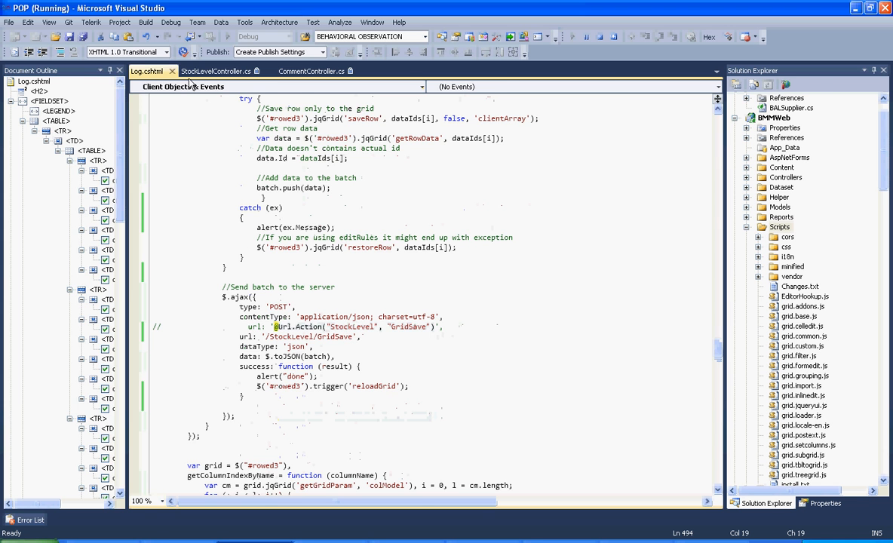
{"action": "left_click", "coordinate": [216, 71]}
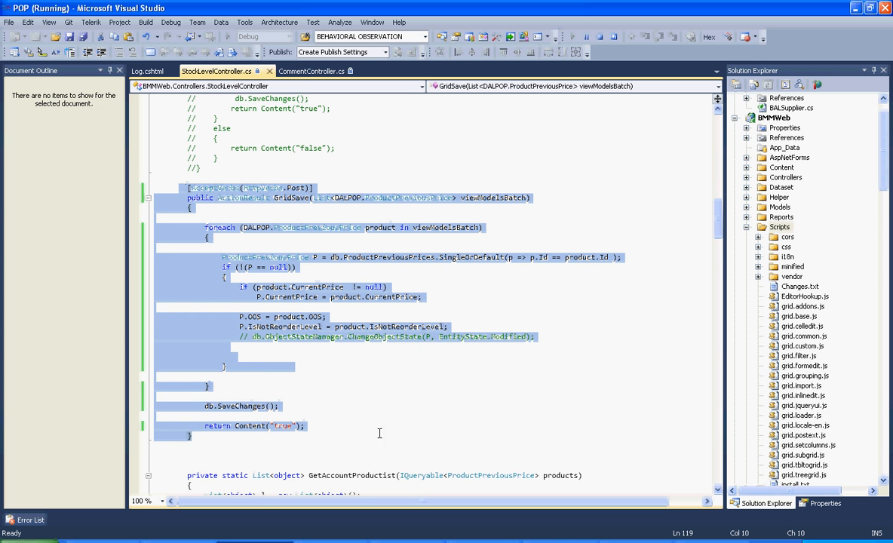
{"action": "mouse_move", "coordinate": [451, 413]}
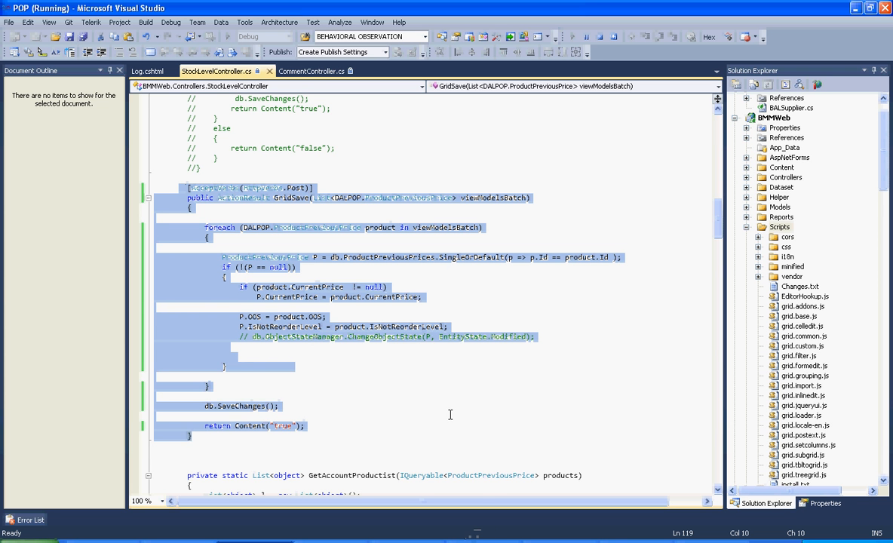